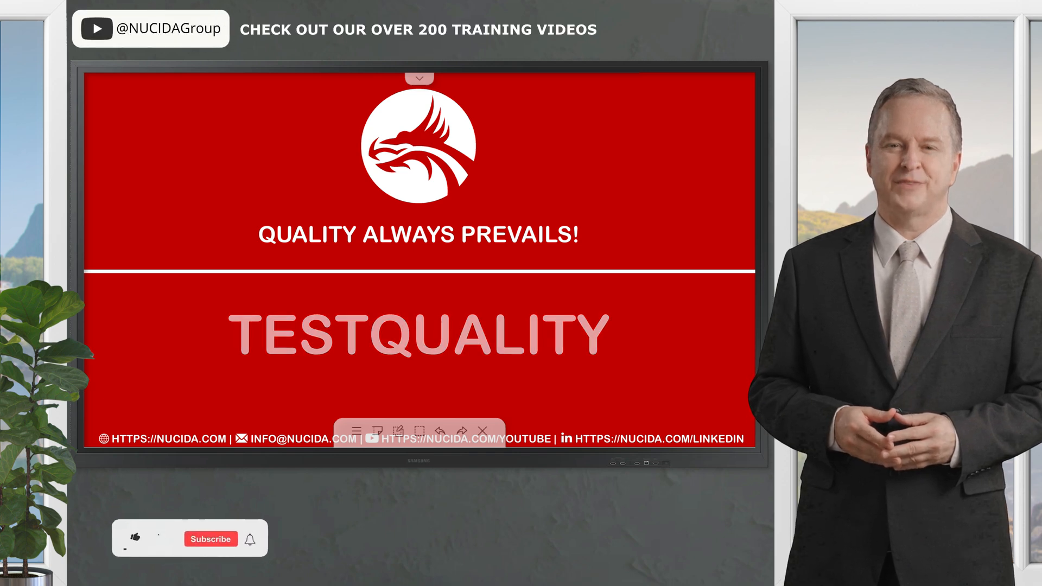
Open the TestQuality Demo project overview showing 97.63% runs passed and recent runs
click(134, 538)
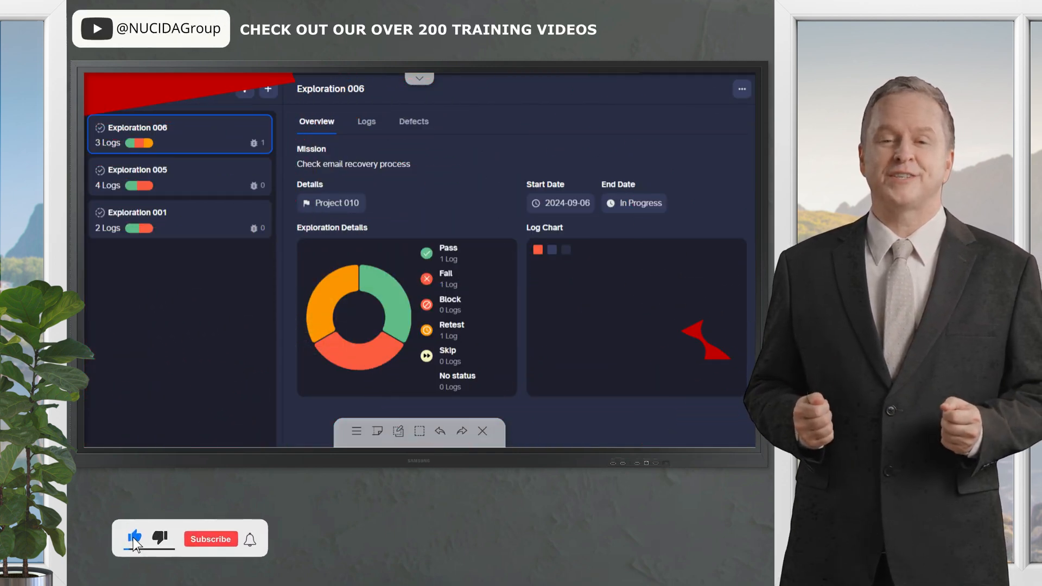
click(210, 538)
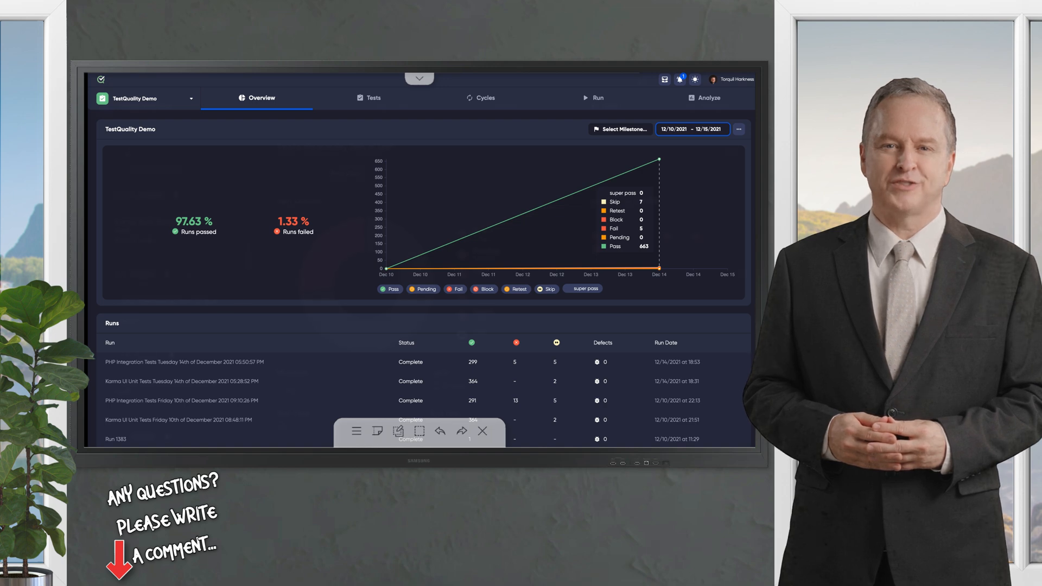
Bring up the Create Cycle form in the TMDemo project's Cycles section
click(601, 105)
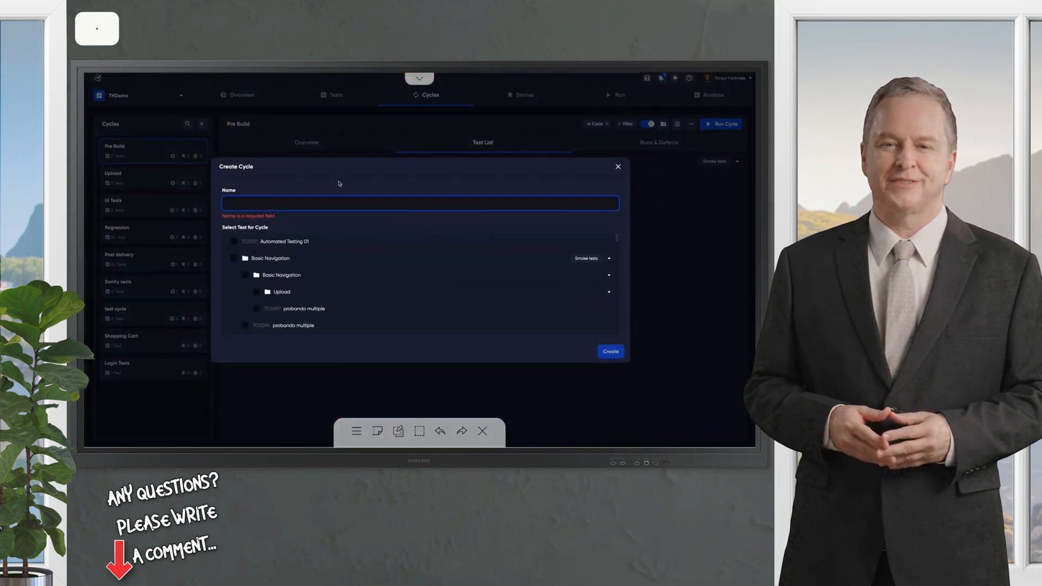
Discard the Create Cycle form and show all tests and folders in Tests
scroll(down, 3)
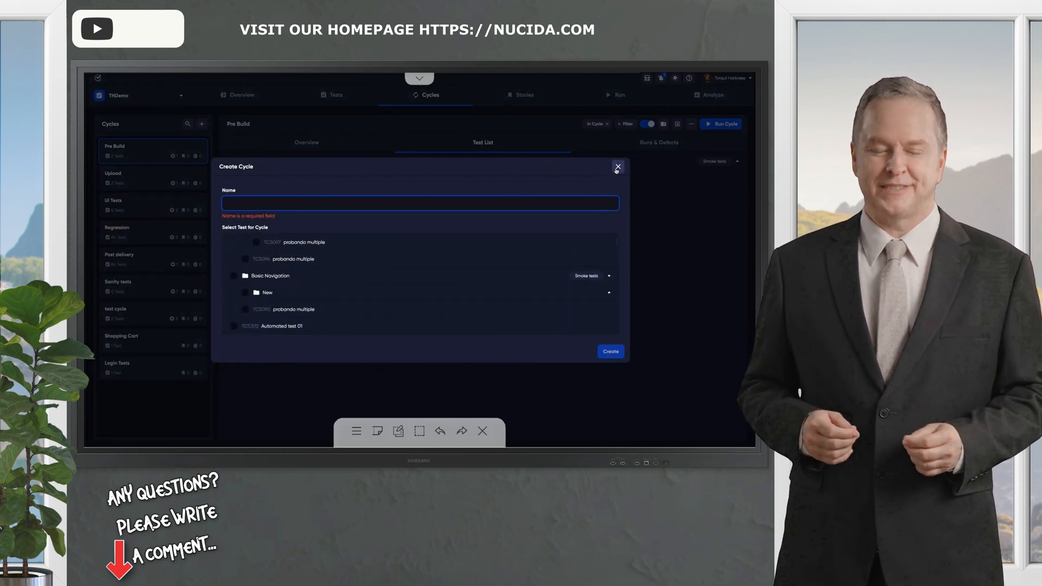
click(616, 166)
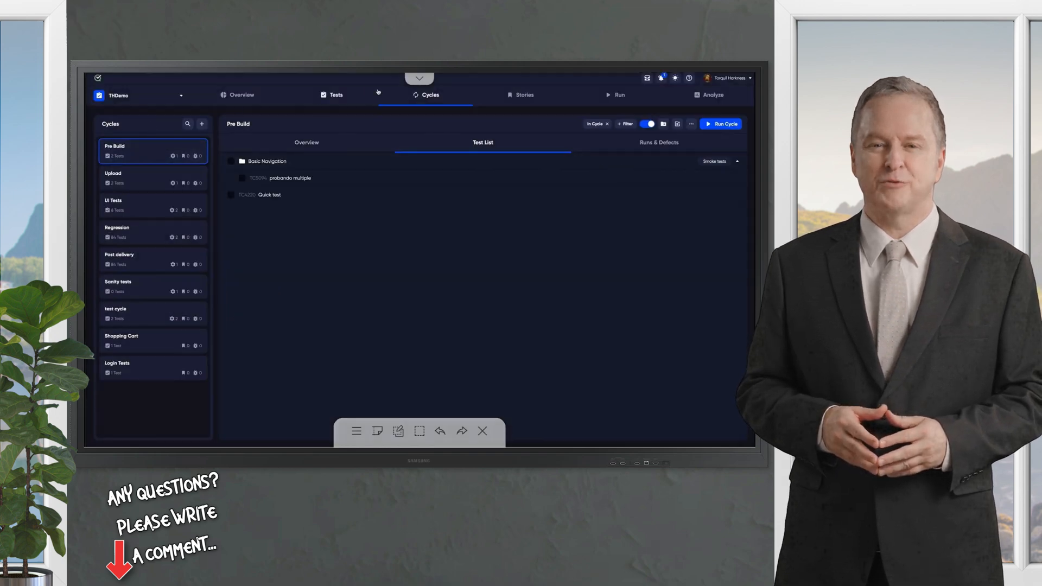
click(335, 94)
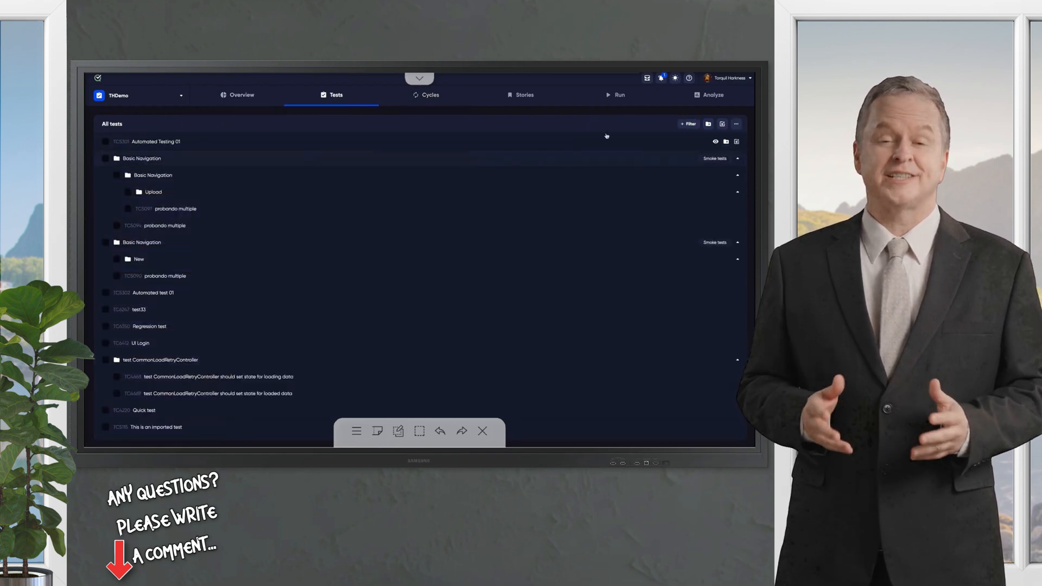
Filter tests by the Smoke tests folder label, showing the Basic Navigation folders
click(688, 124)
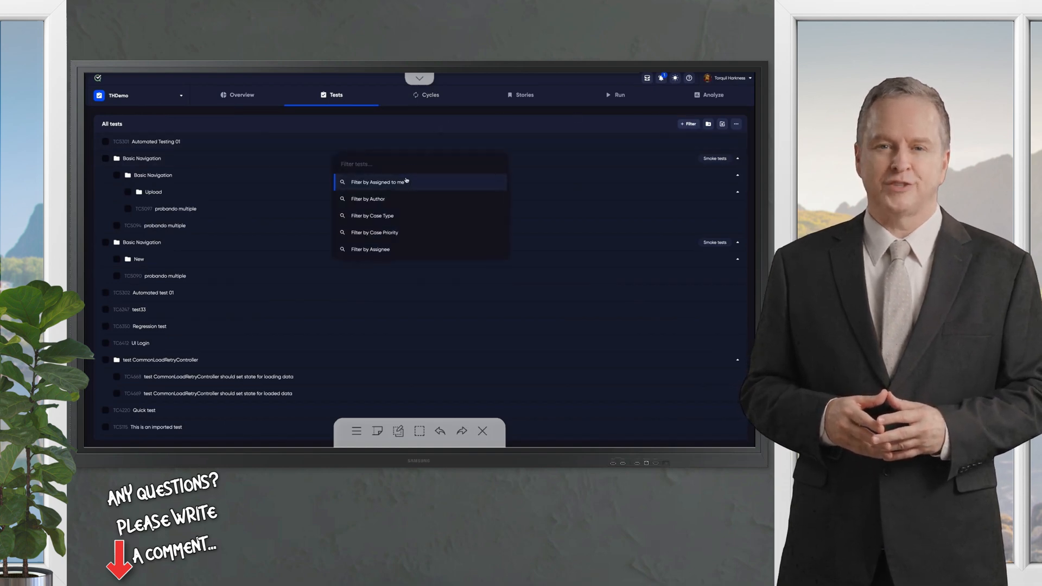
scroll(down, 3)
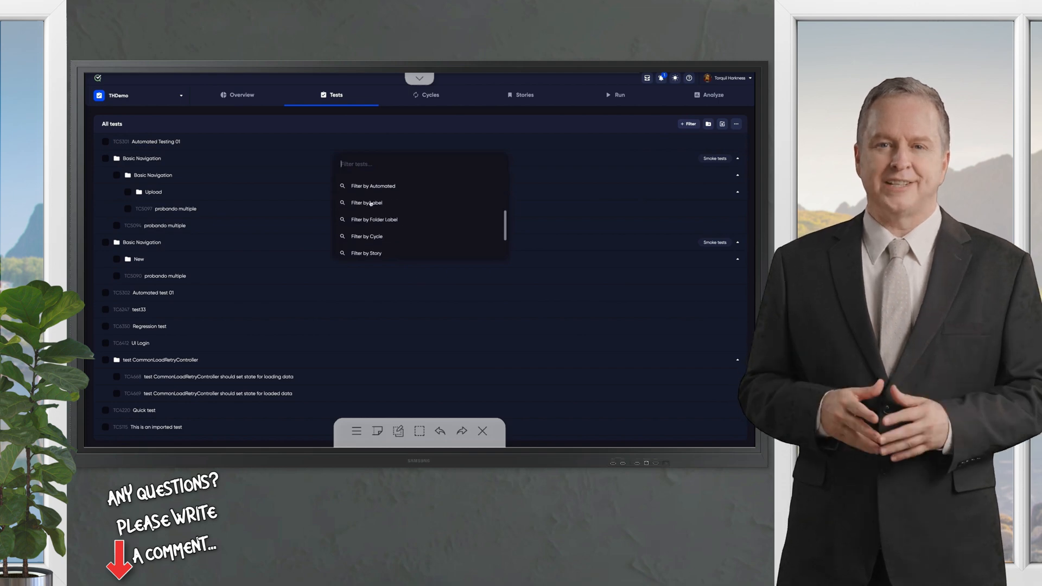
click(375, 219)
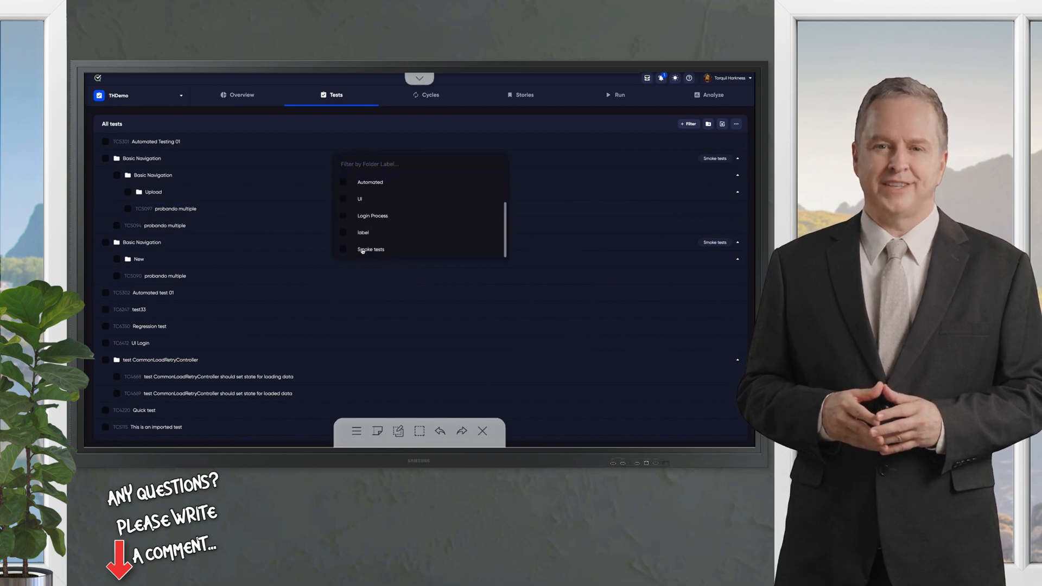
click(371, 249)
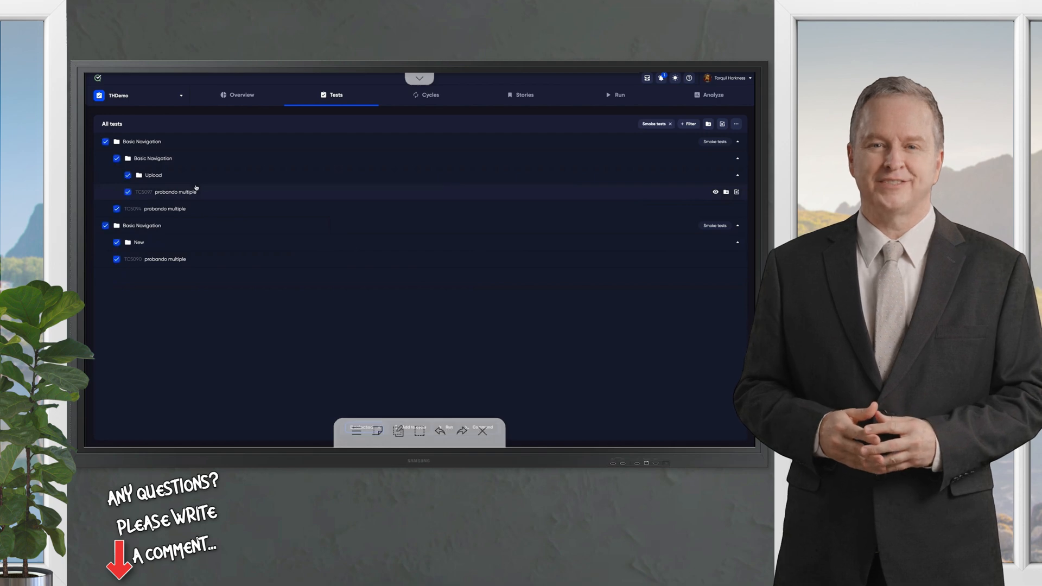
mouse_move(377, 390)
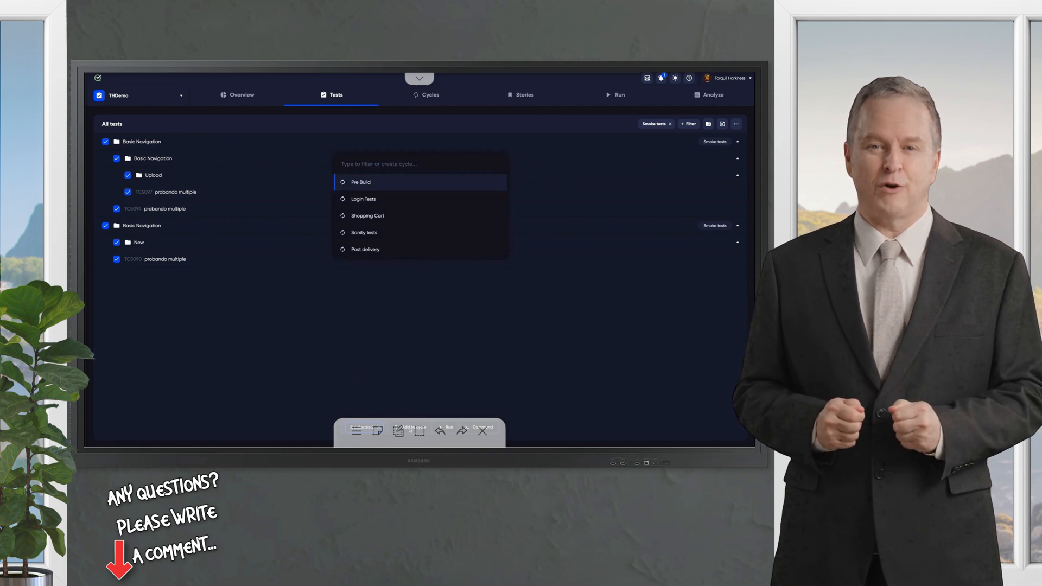
Add the selected tests to a new 'Smoke tests' cycle and open it
text(Smo)
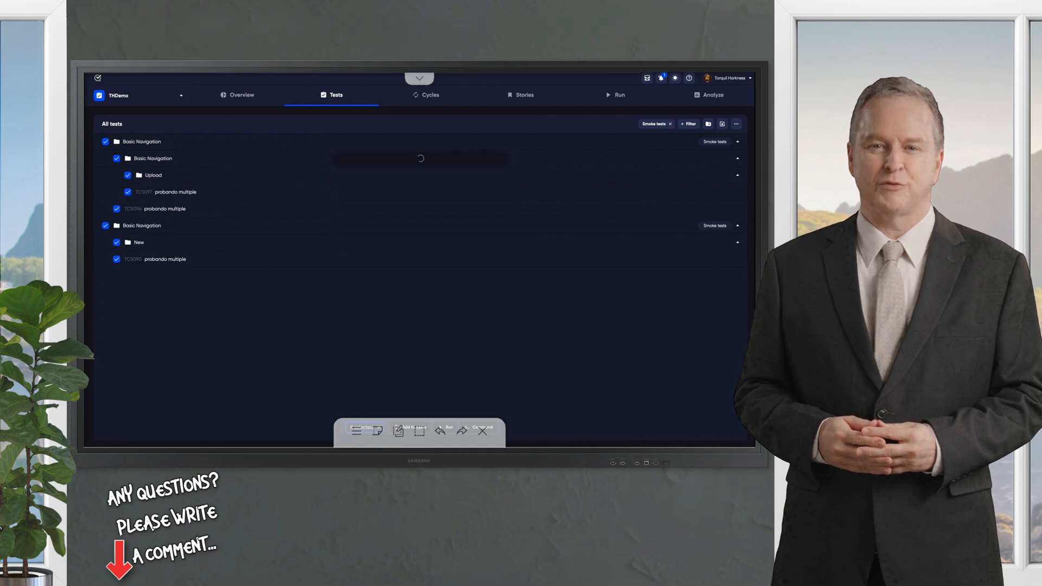
click(429, 95)
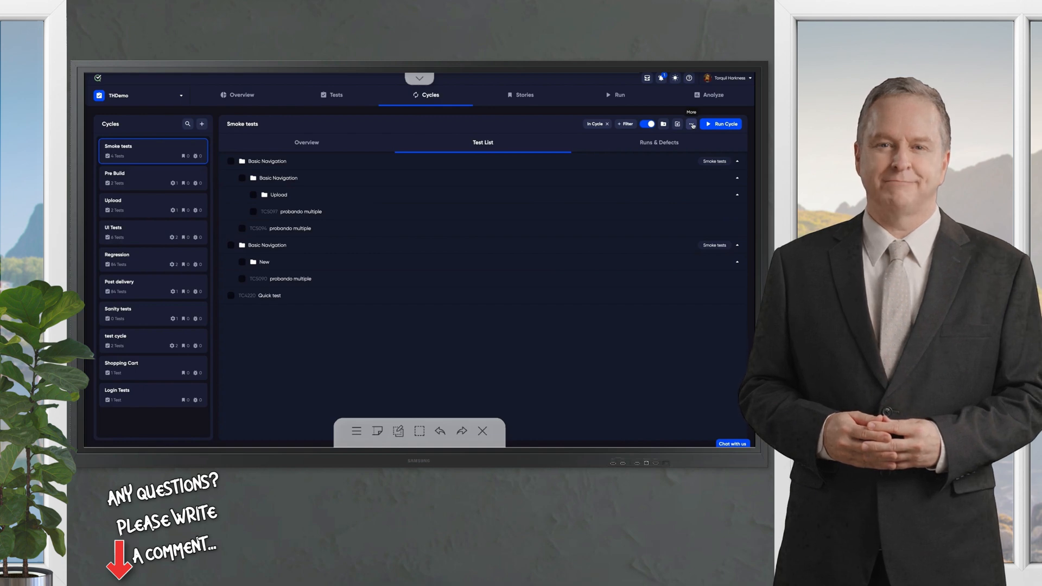
Add a Windows (10.0) with Internet Explorer 11 configuration alongside Windows 8.1 and submit
click(691, 124)
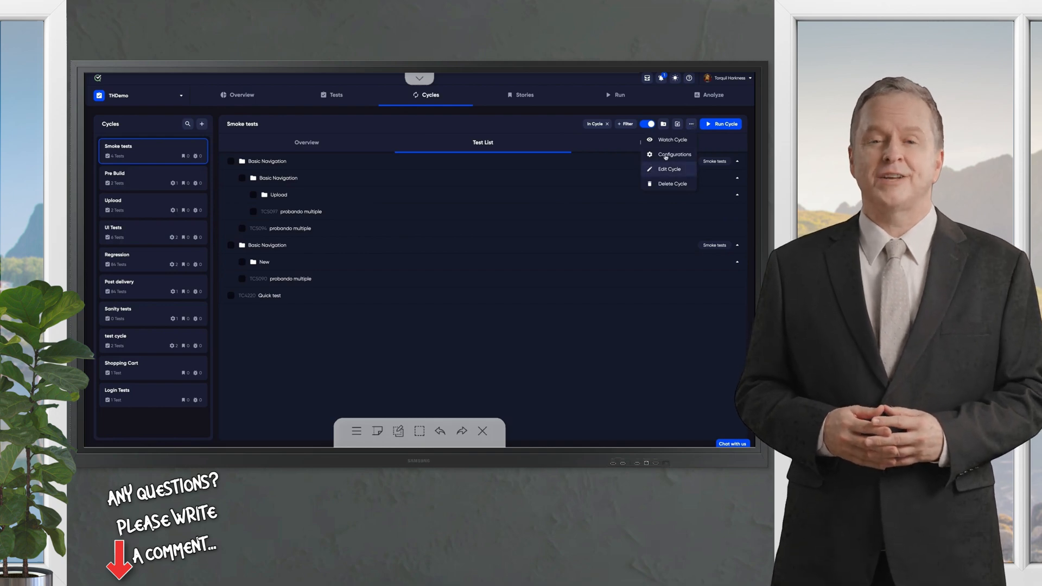
click(673, 154)
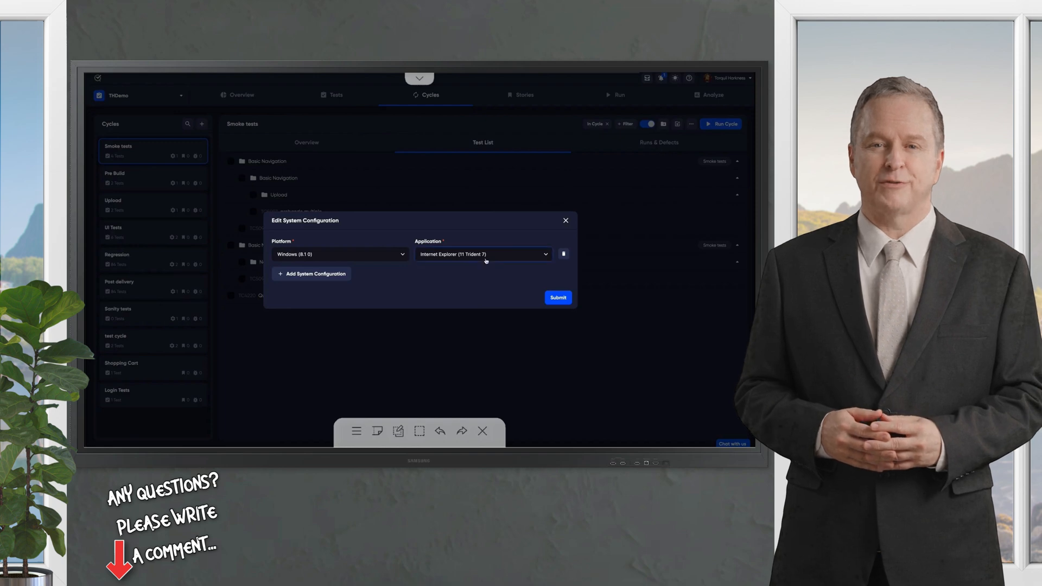
click(311, 273)
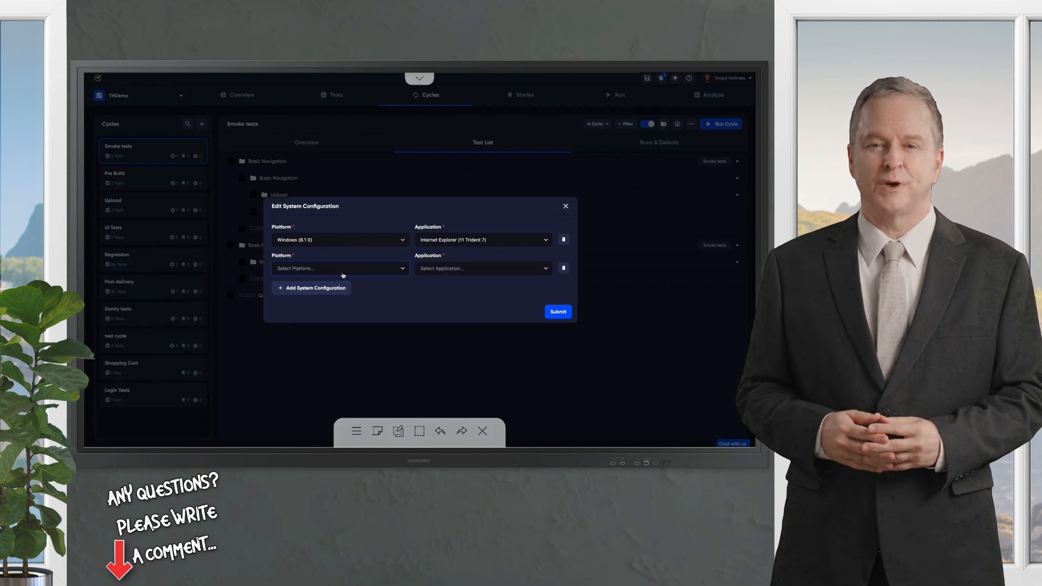
click(339, 267)
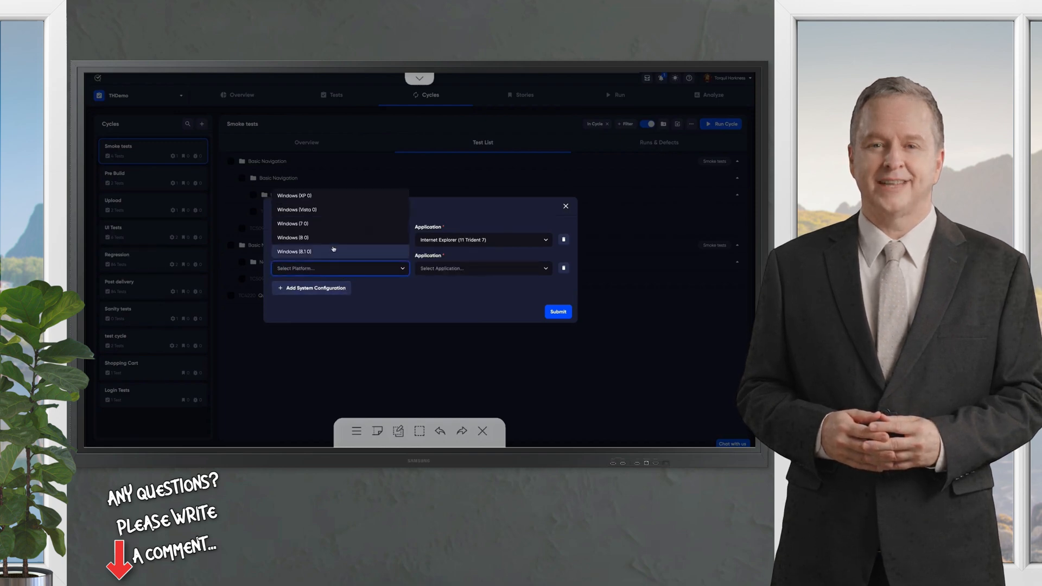
click(294, 265)
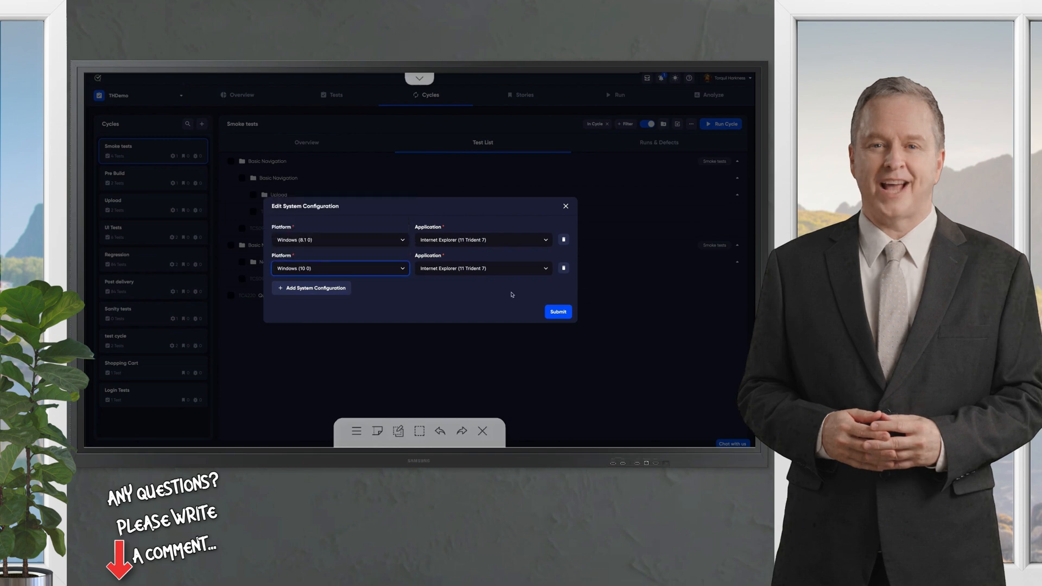
click(556, 312)
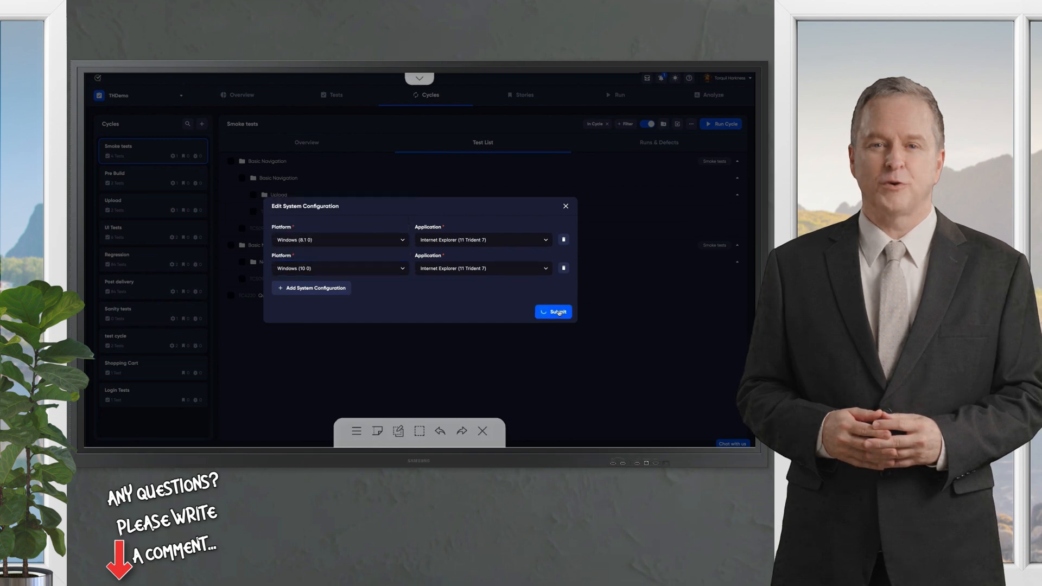
click(553, 311)
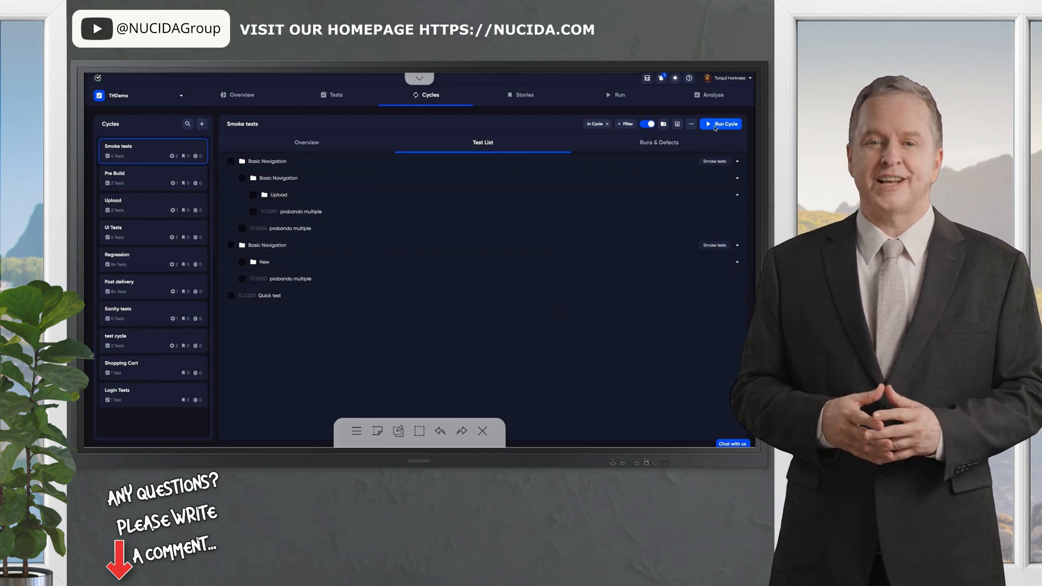
Create Smoke tests Run 1788 with 8 pending tests across both Windows configurations
click(721, 124)
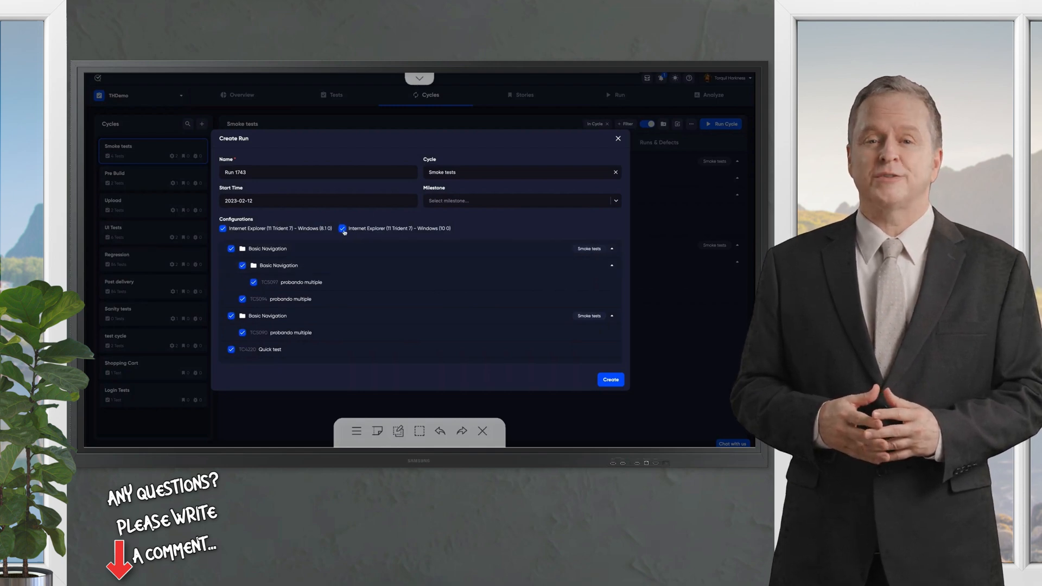
click(341, 228)
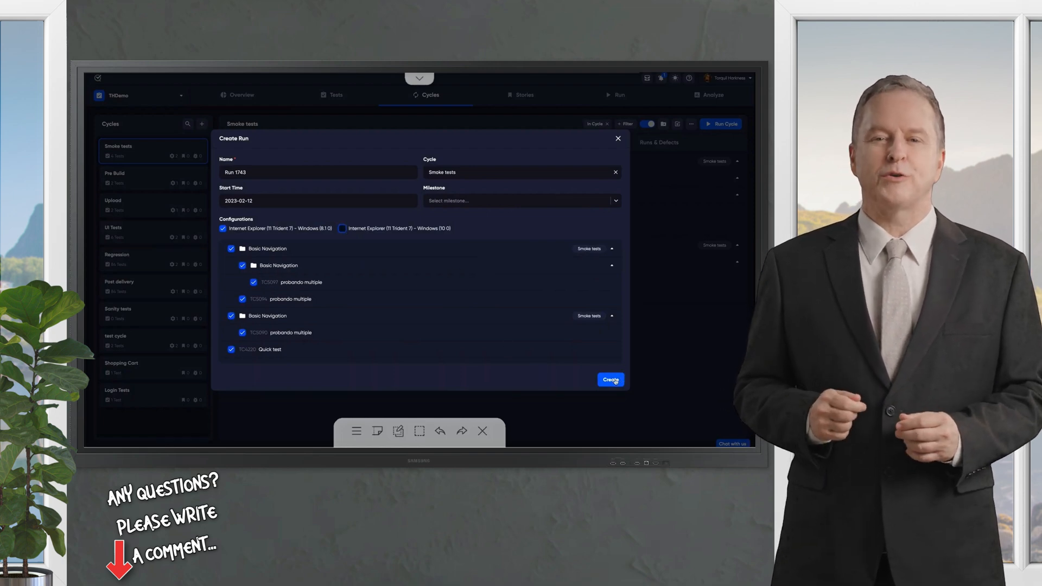
click(609, 380)
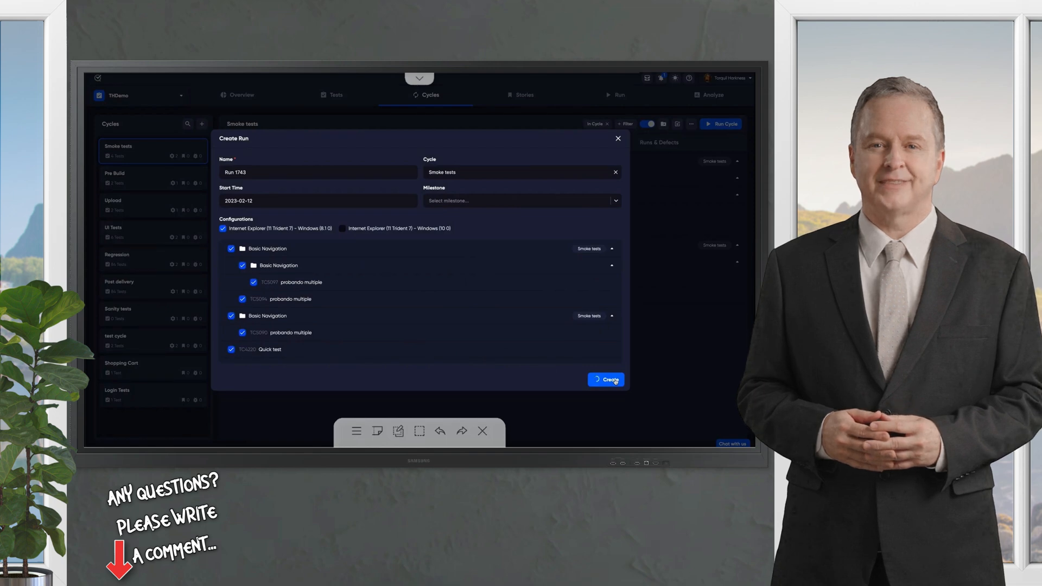
click(604, 379)
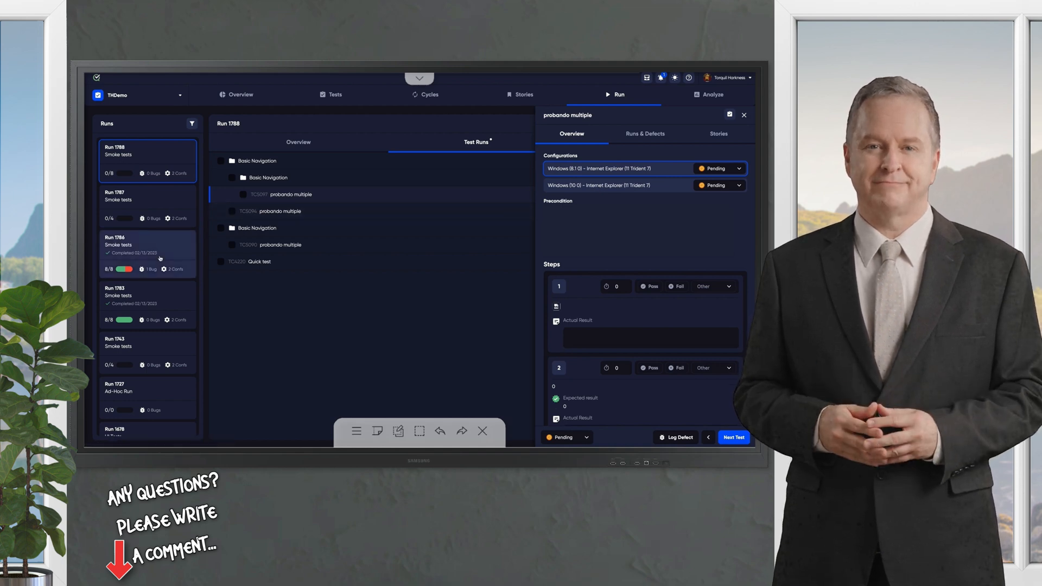
From Run 1786, select the probando multiple test and start a re-run for it
click(146, 249)
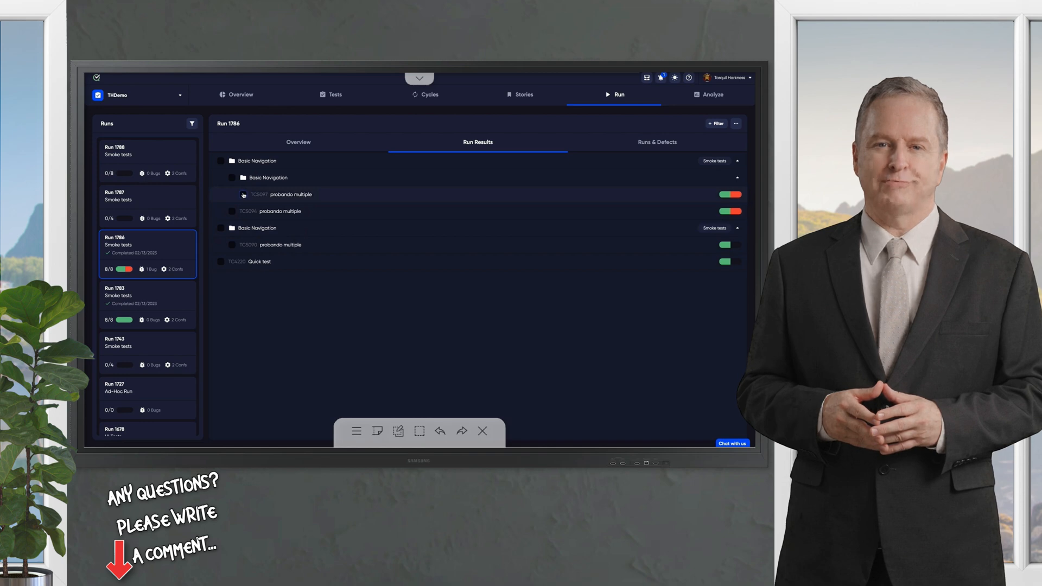
click(243, 194)
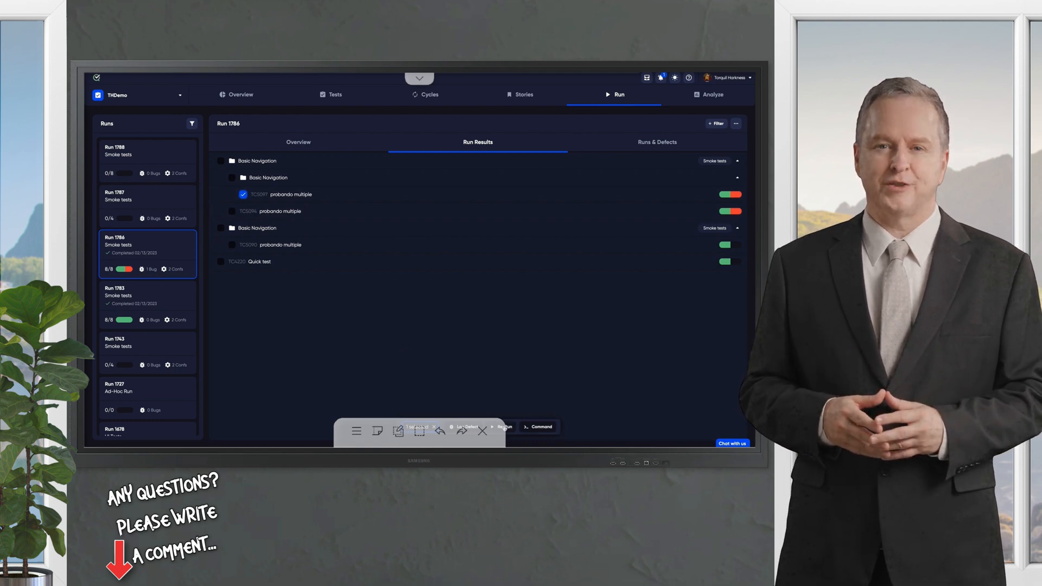
click(503, 426)
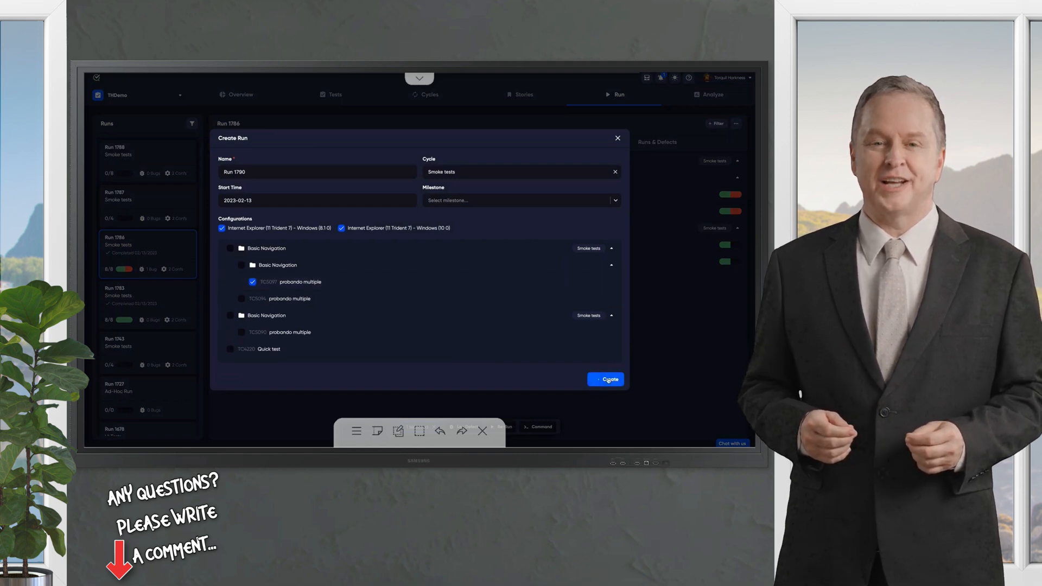
Create Run 1790 and view its overview with probando multiple still pending
click(604, 379)
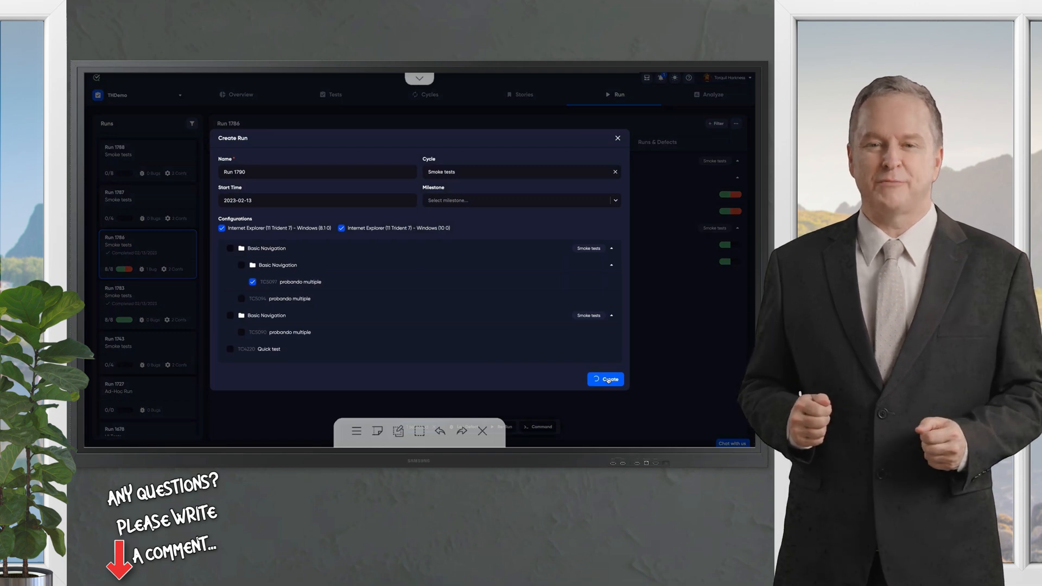
click(604, 378)
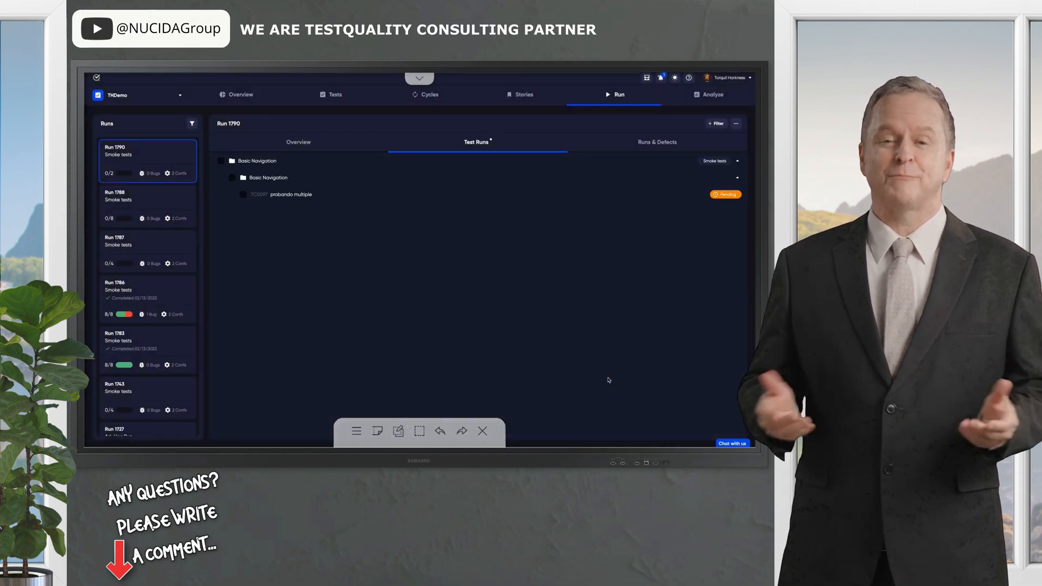
click(298, 142)
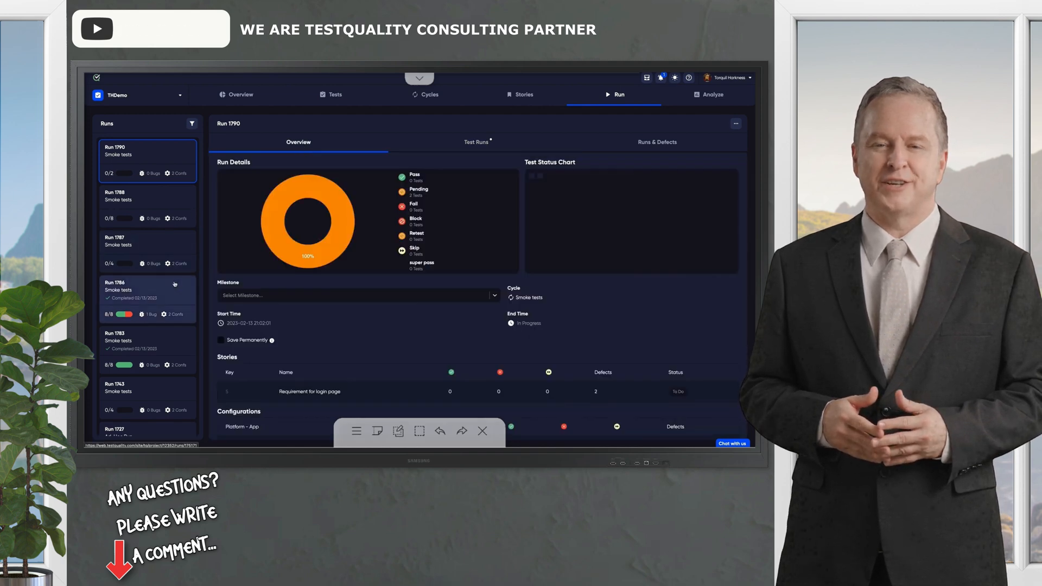
Review Run 1786's 75% passed / 25% failed results, then view Runs & Defects
click(147, 290)
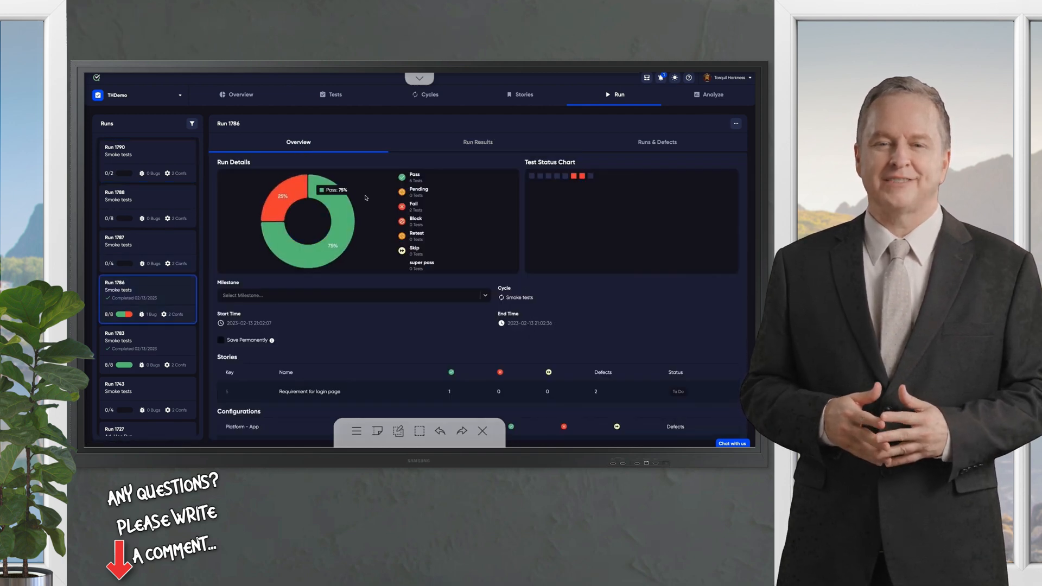
mouse_move(573, 176)
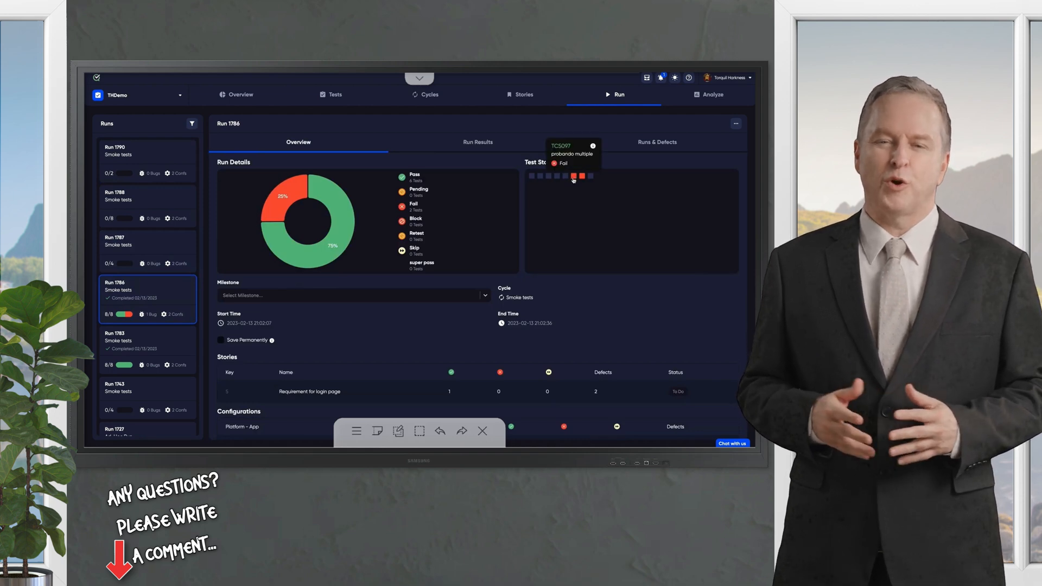
mouse_move(562, 217)
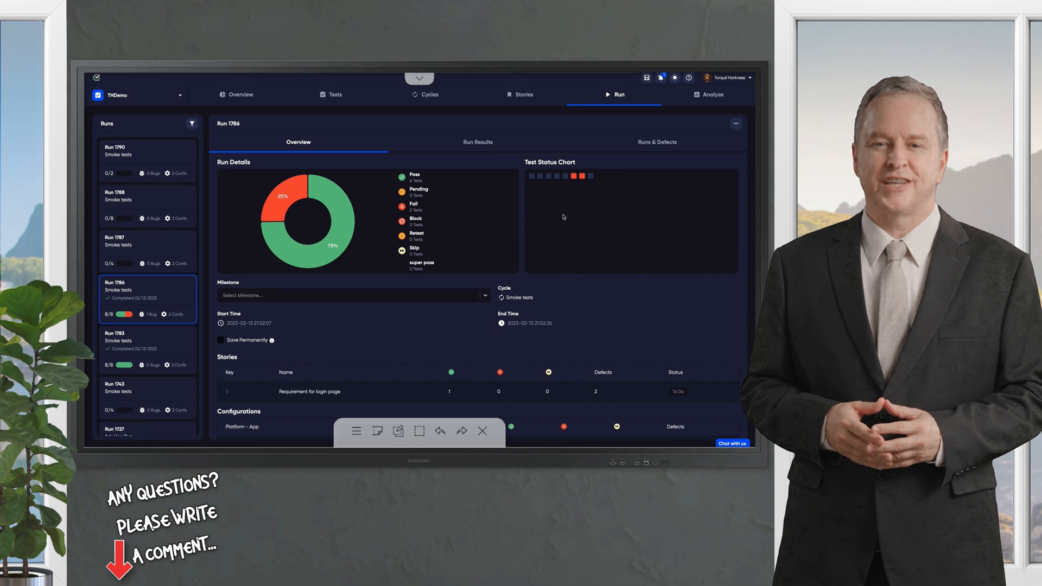
scroll(down, 3)
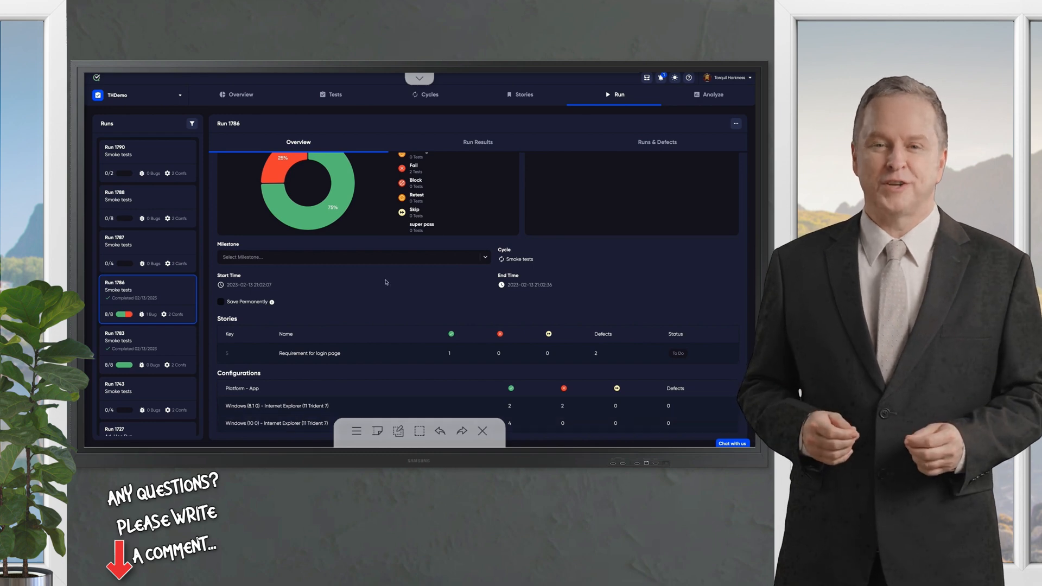
click(655, 142)
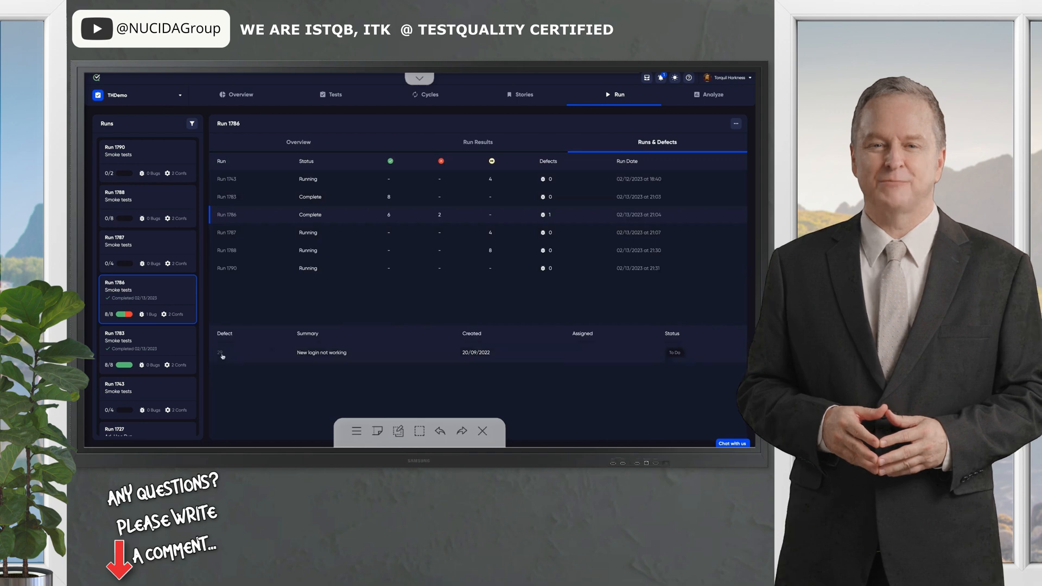
Open the 'New login not working' defect and view its GitHub link
click(320, 352)
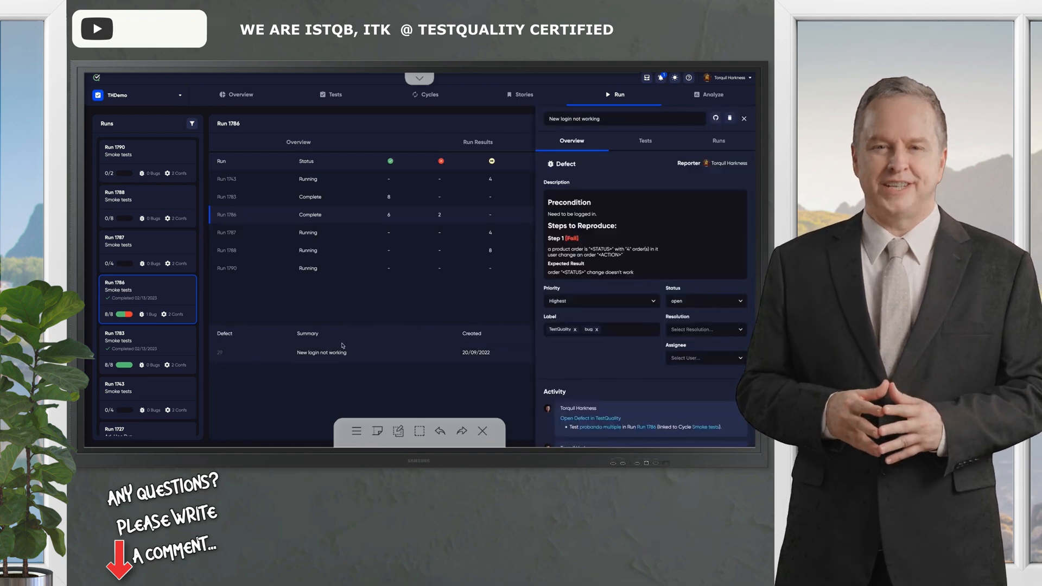
mouse_move(715, 118)
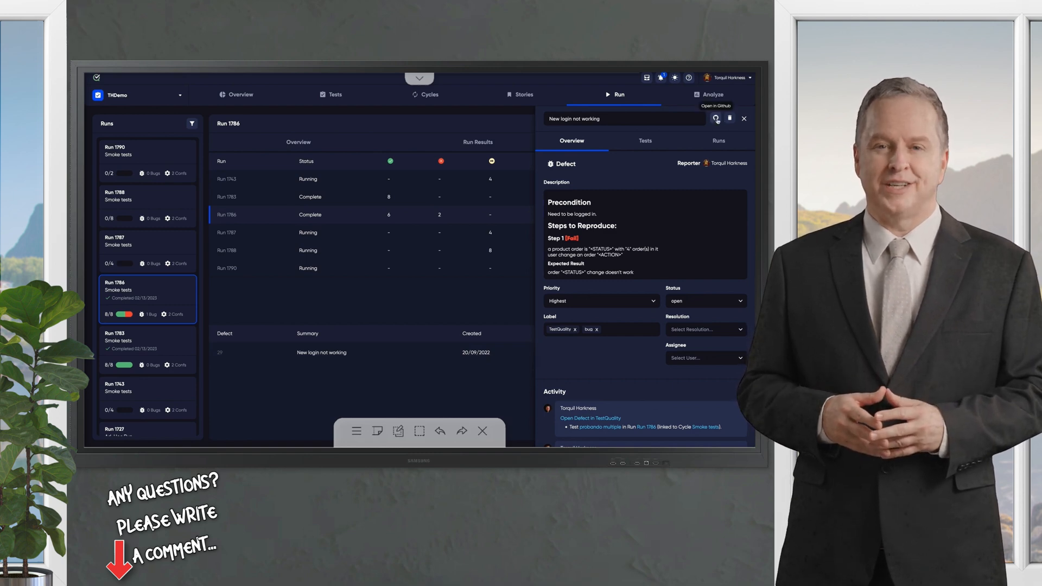
click(336, 95)
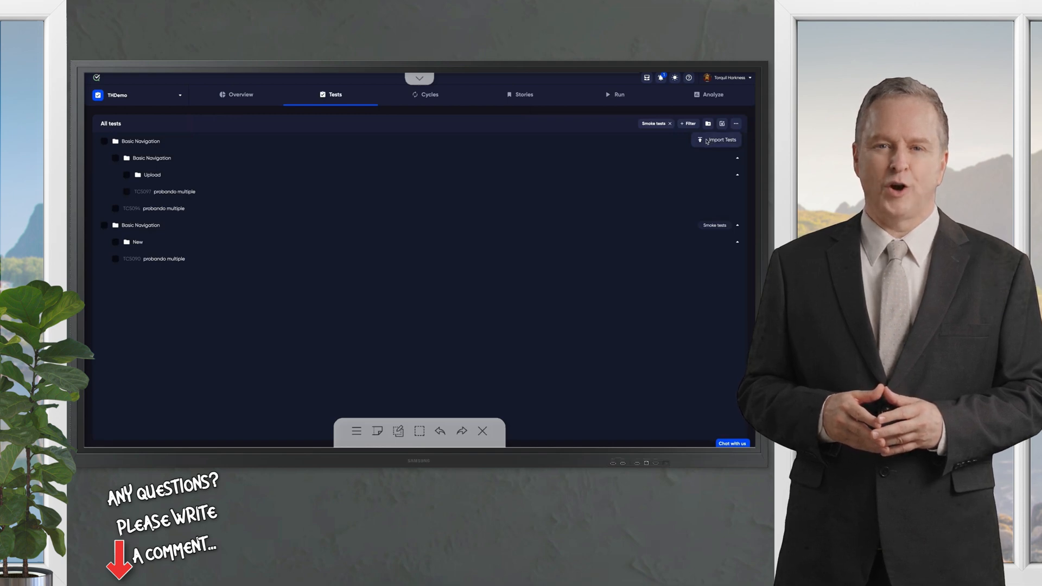
Open the Import Data dialog from Import Tests on the Tests page
click(718, 140)
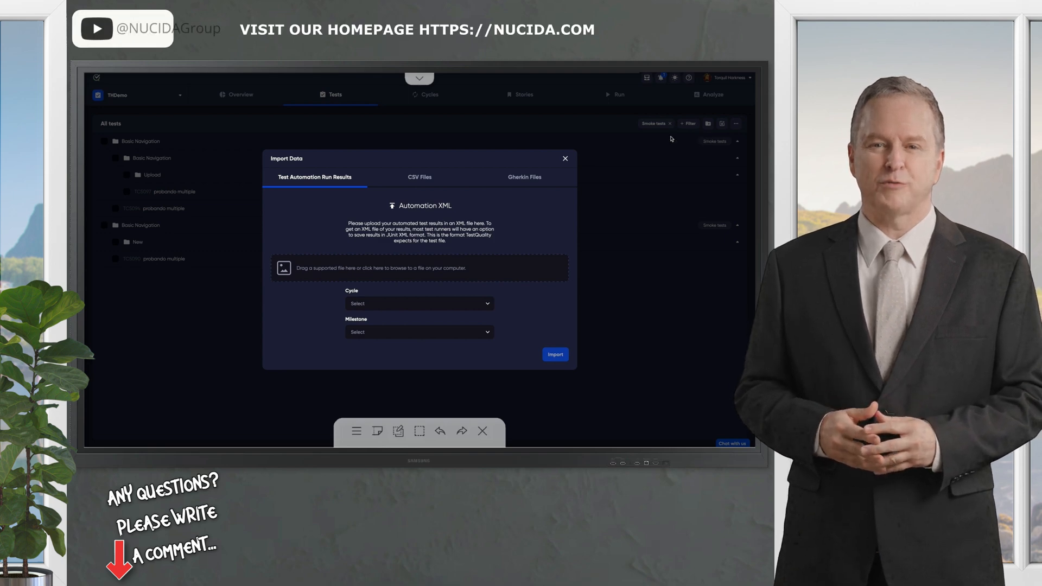
mouse_move(474, 168)
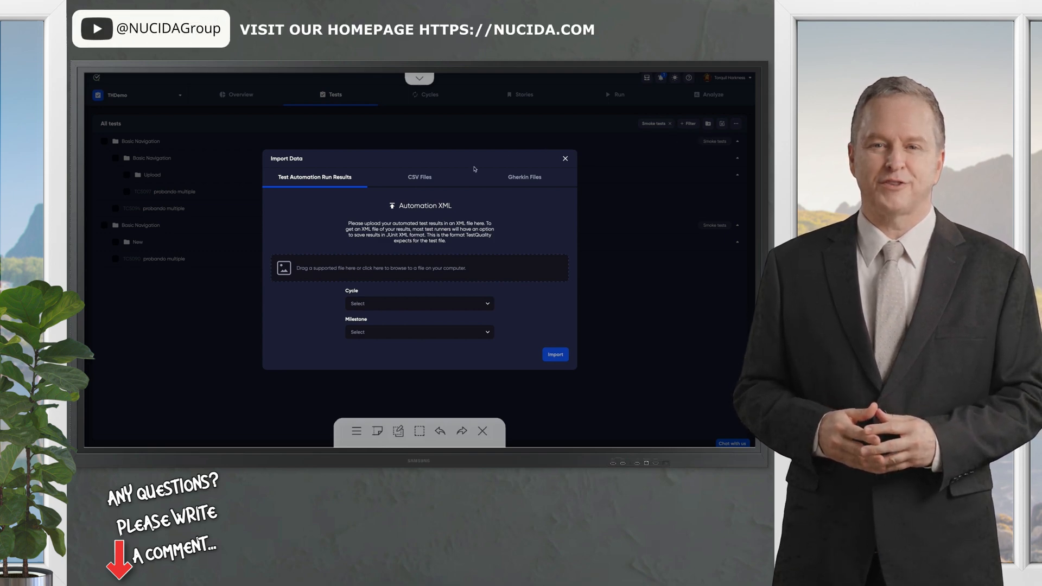